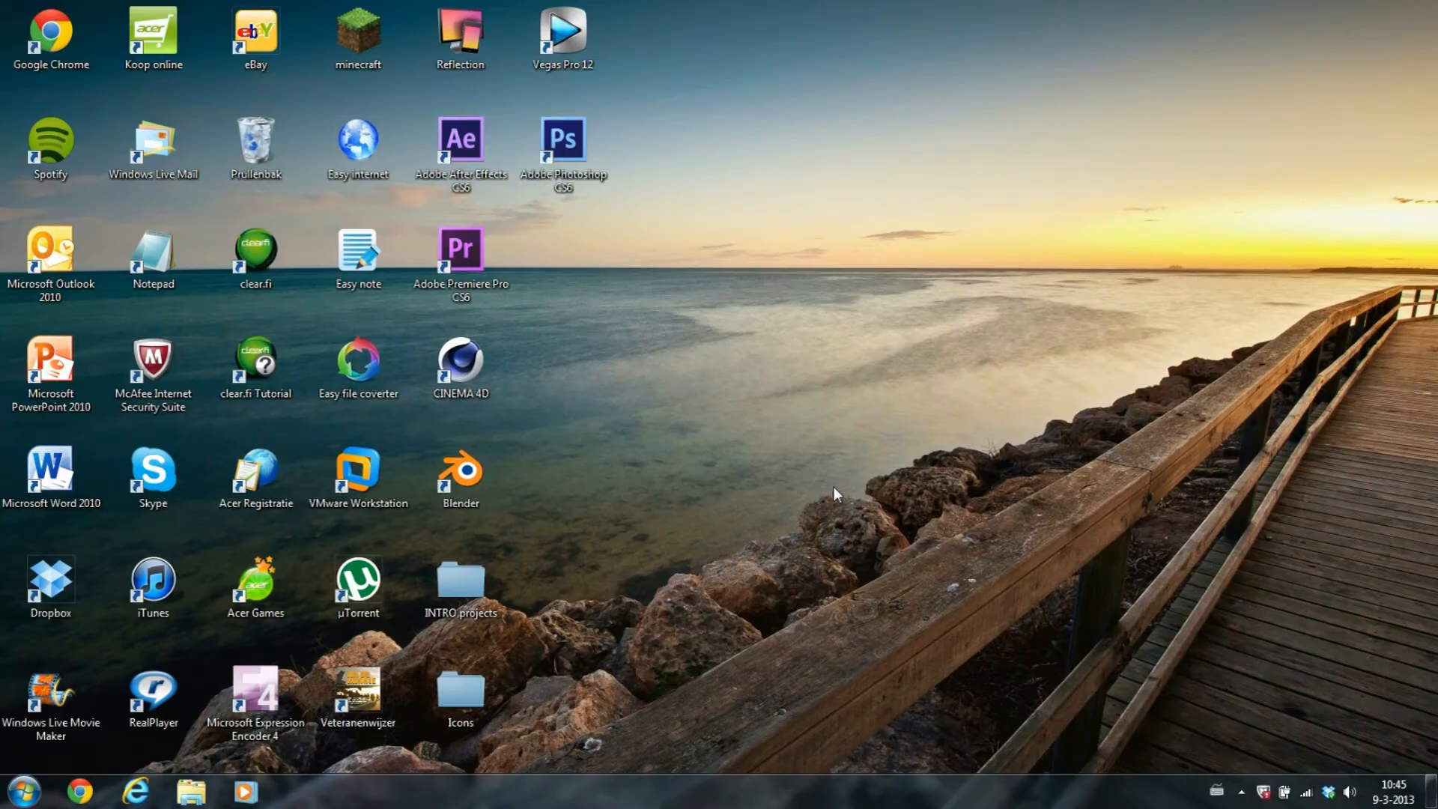
- Navigate from the desktop into INTRO projects and then the AE CS6 folder
left_click(460, 587)
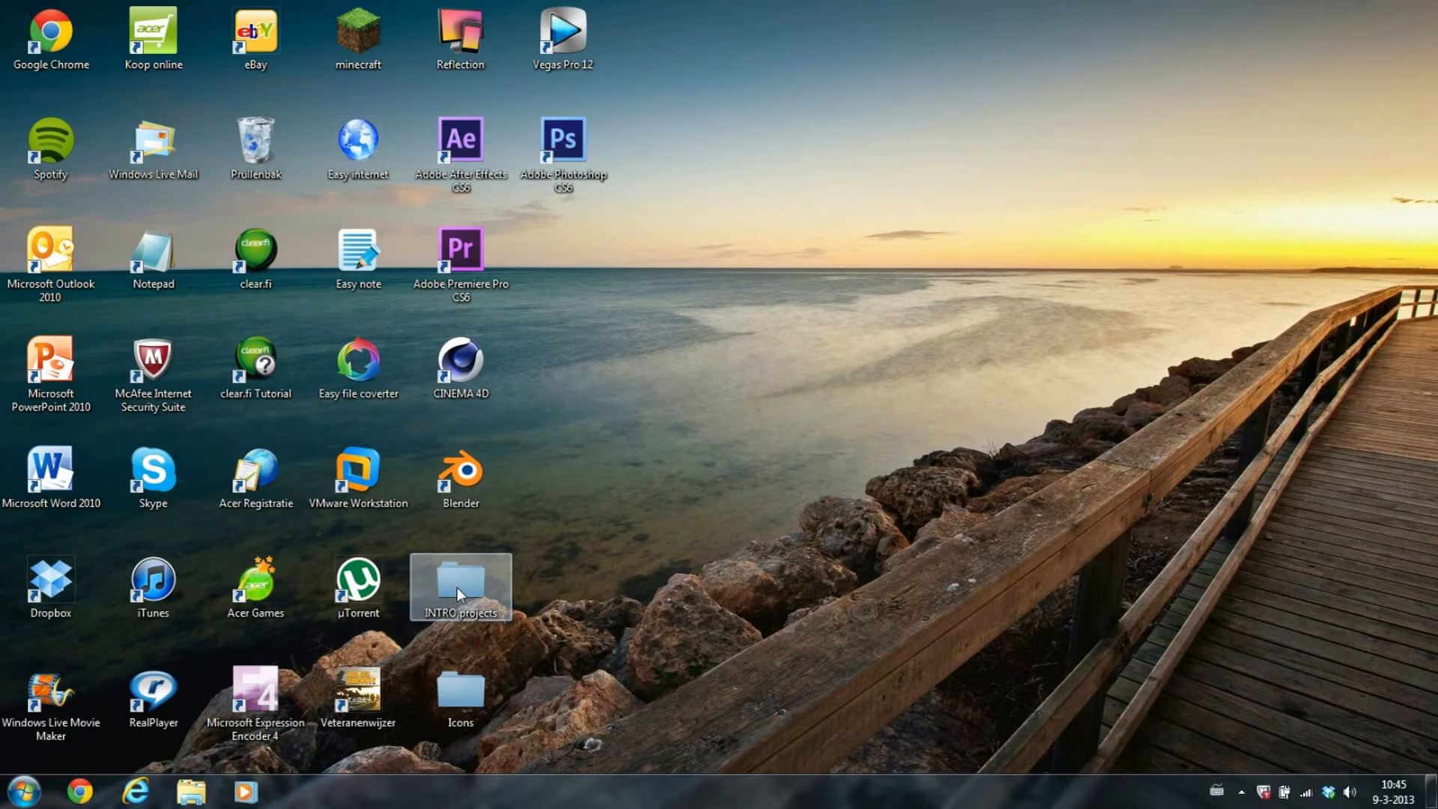
double_click(460, 587)
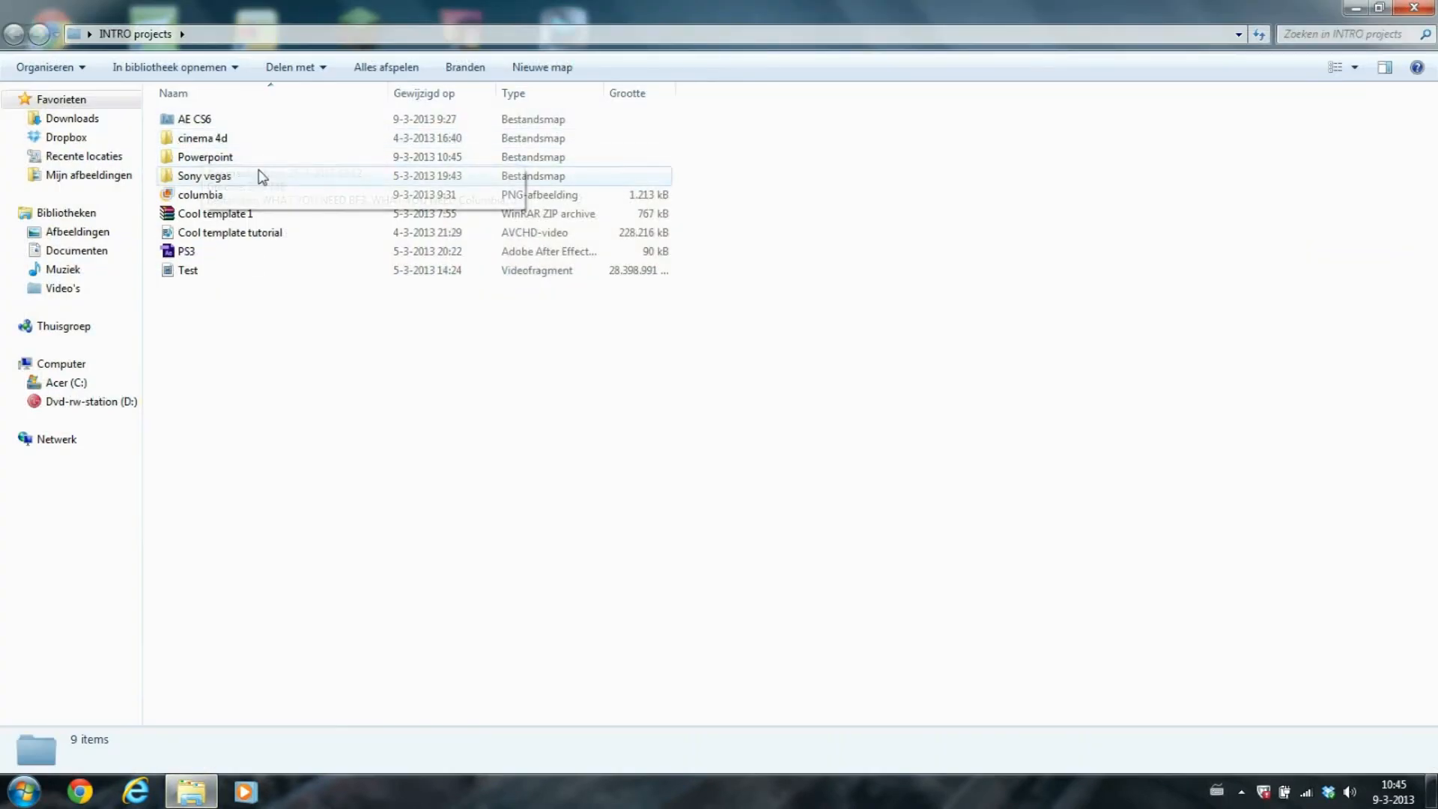
left_click(194, 120)
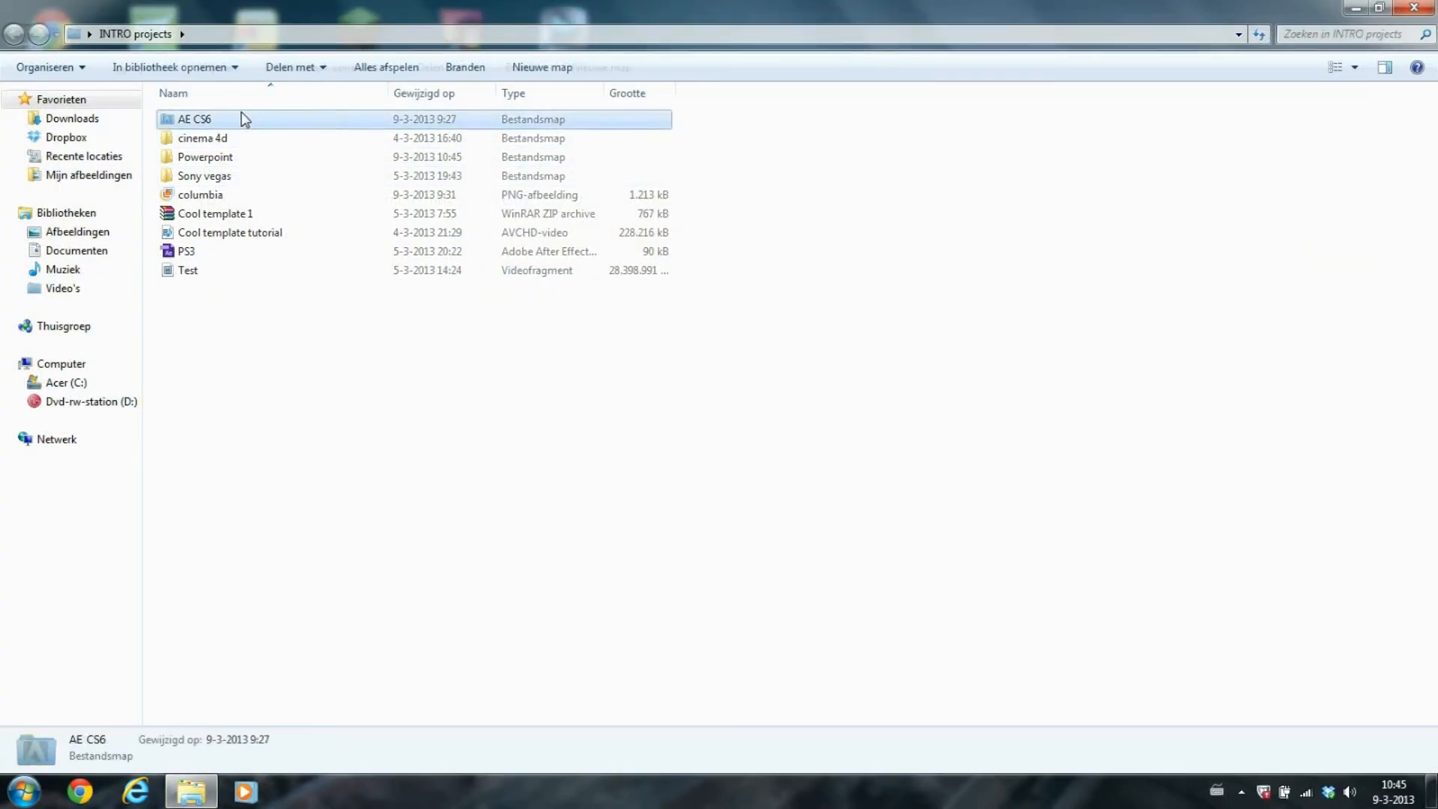
double_click(194, 118)
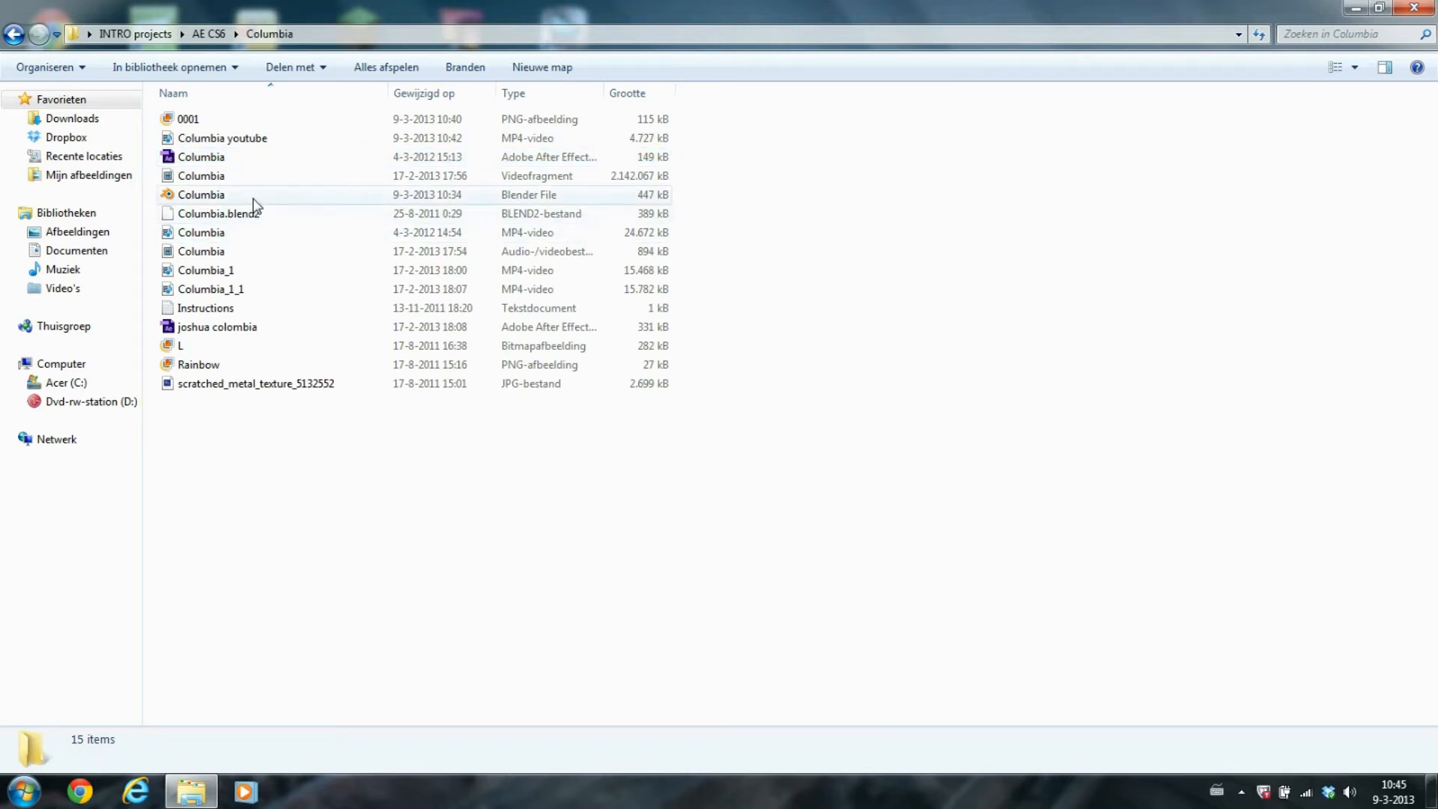
- Retype the 3D title as HELLO in the Columbia Blender scene and render its animation frames
double_click(202, 194)
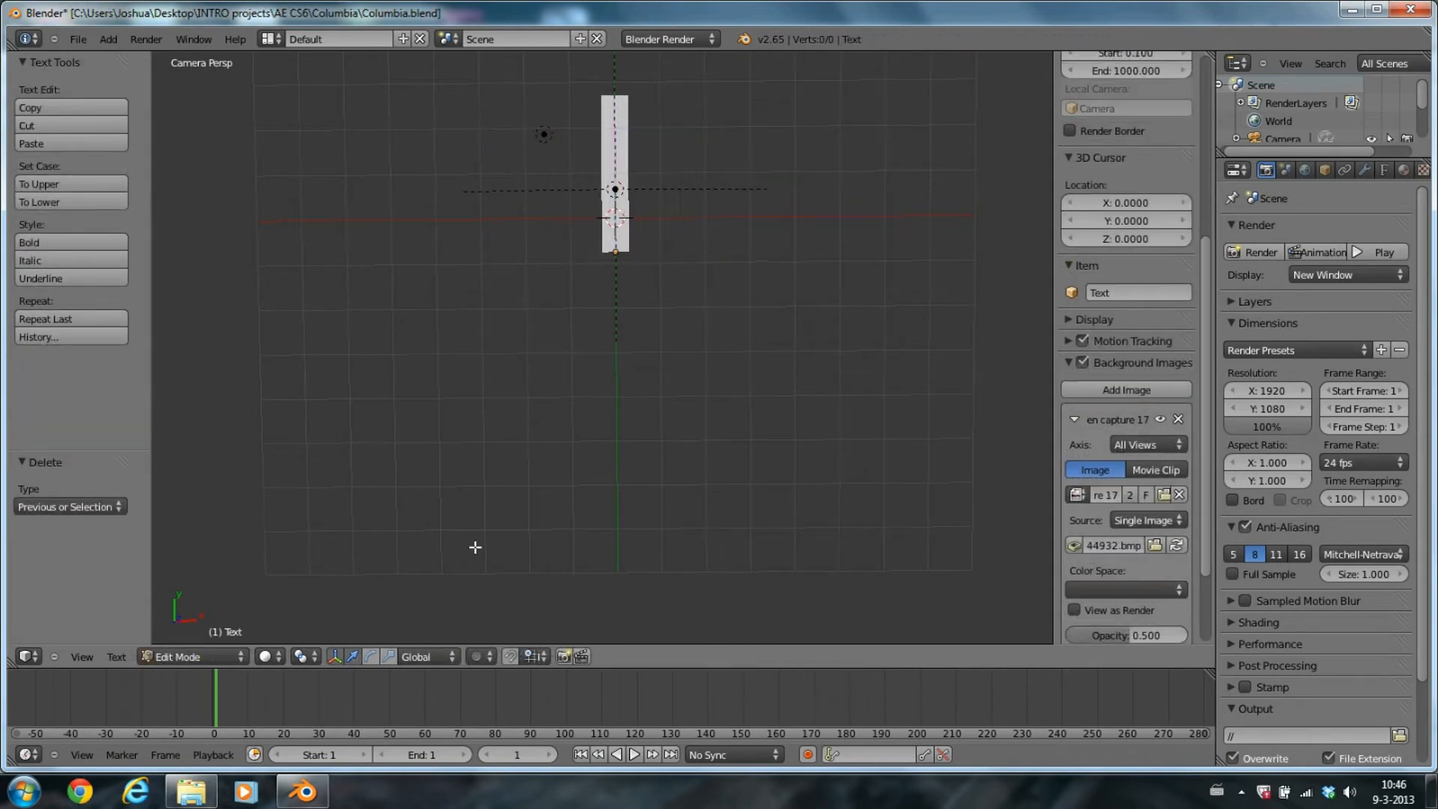
type("HEI")
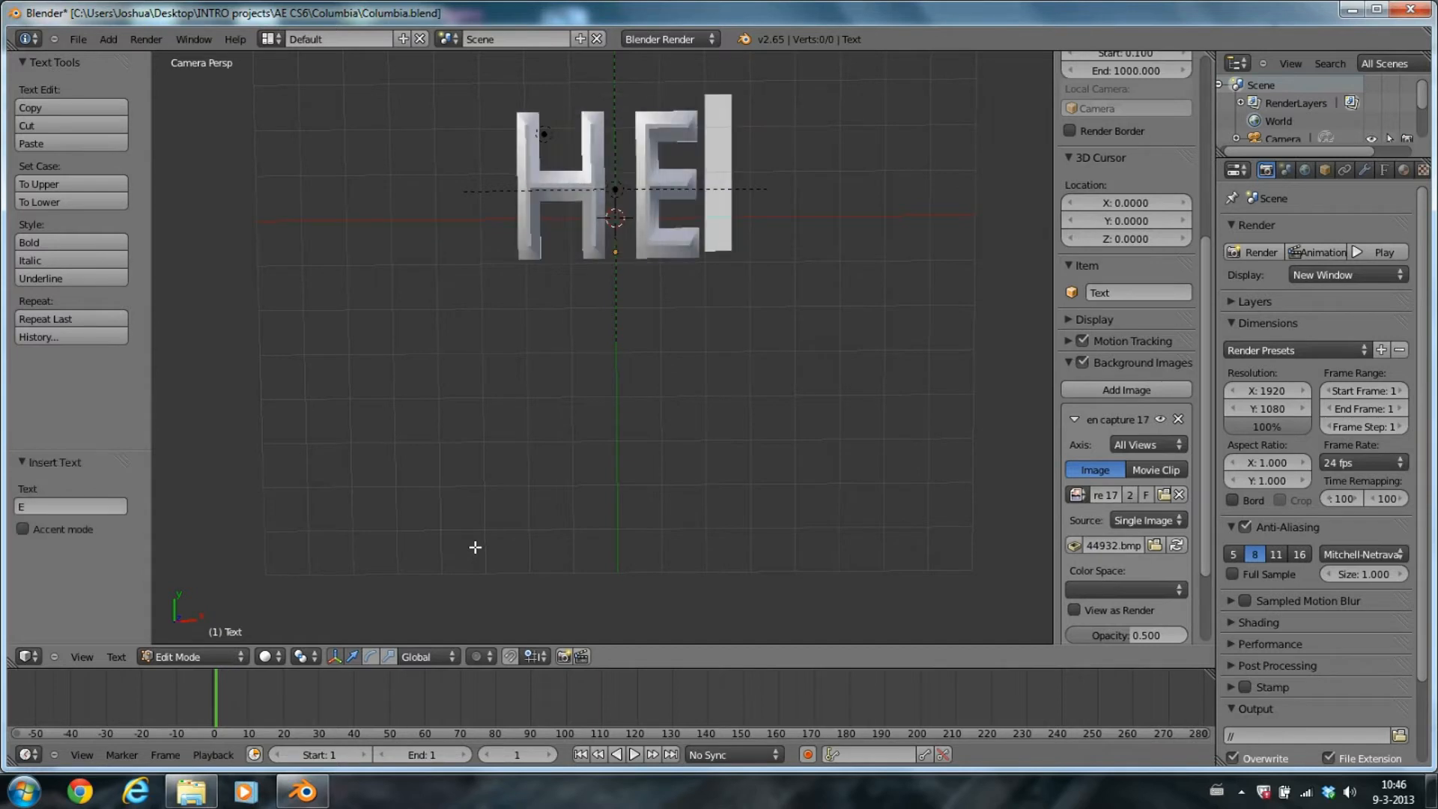
type("LLO")
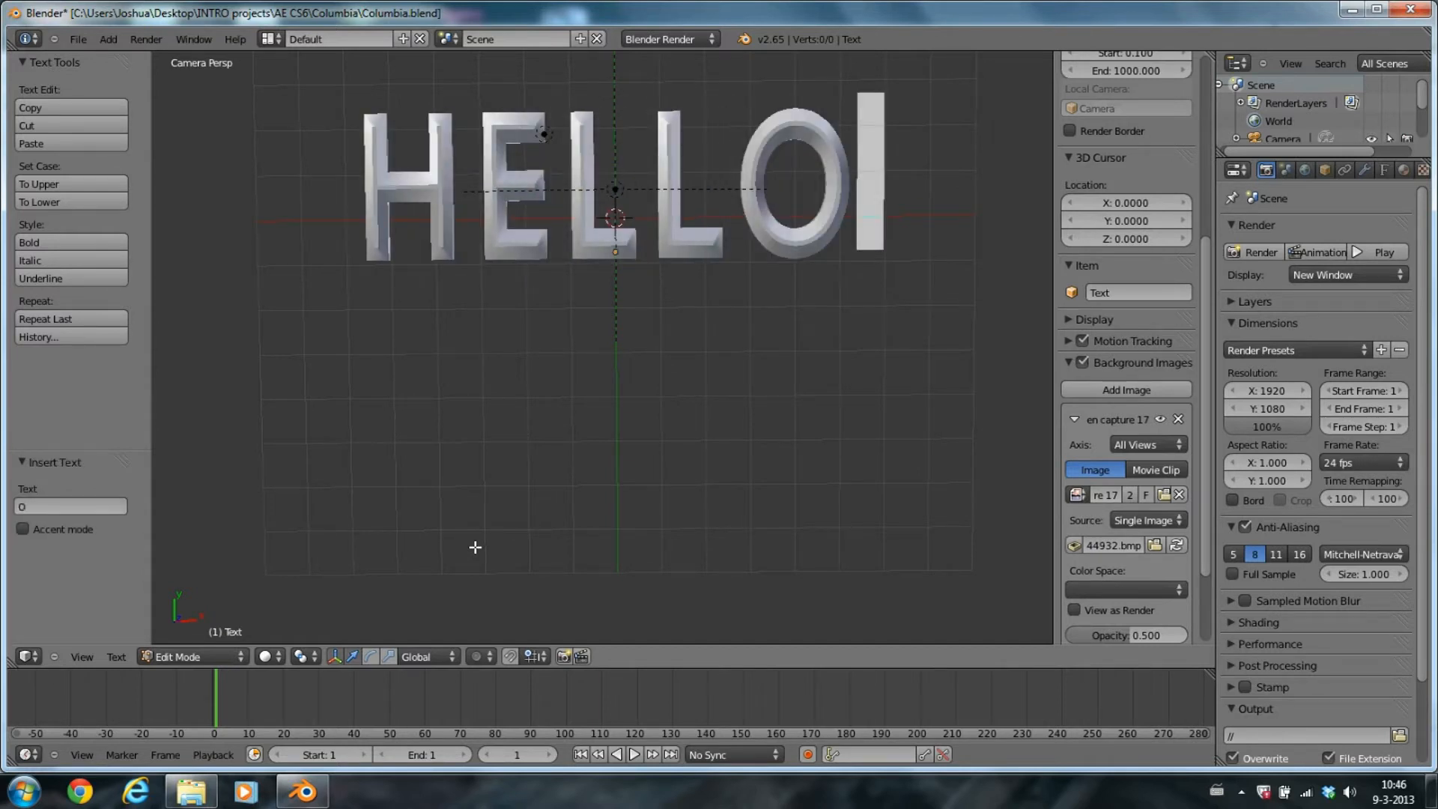
key("Tab")
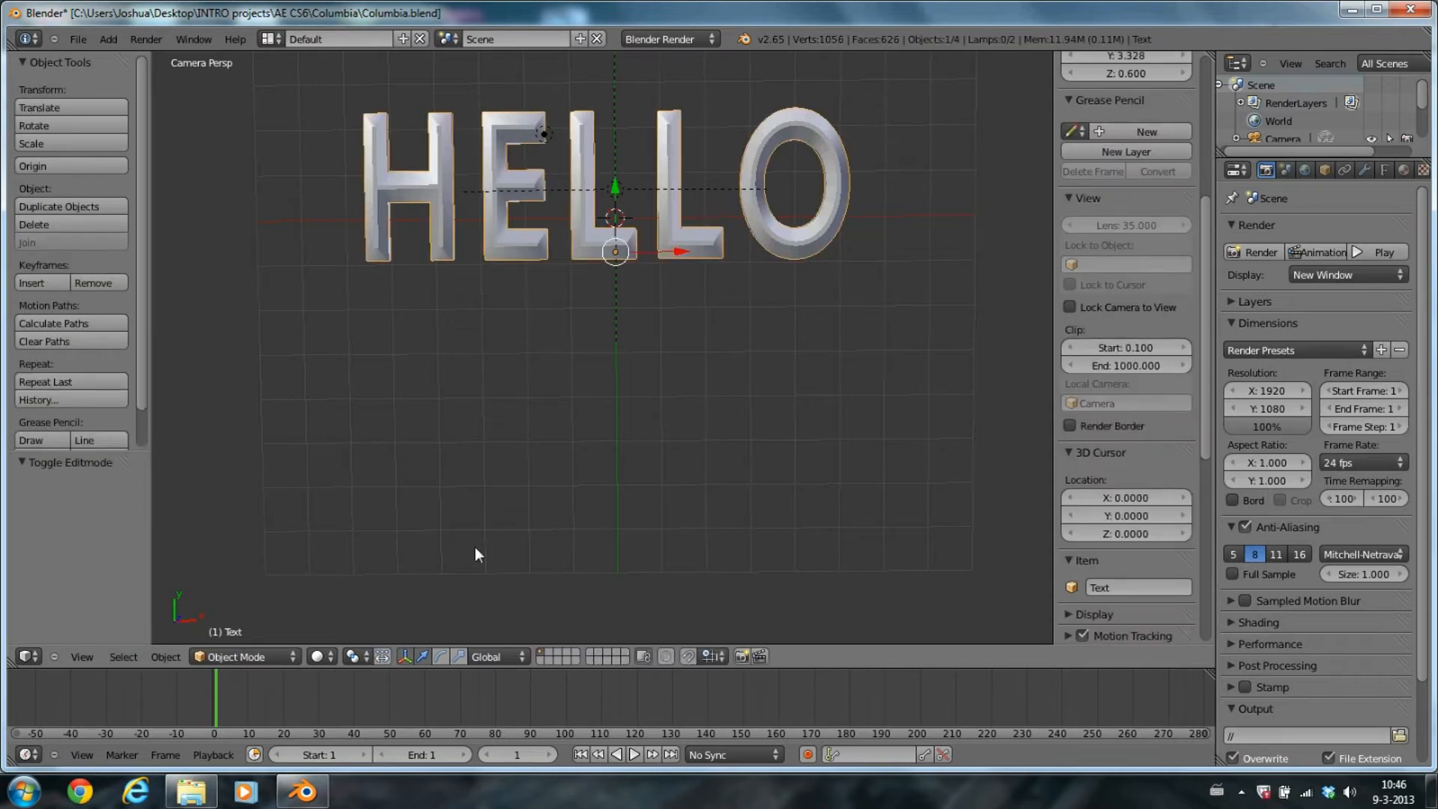
mouse_move(1321, 252)
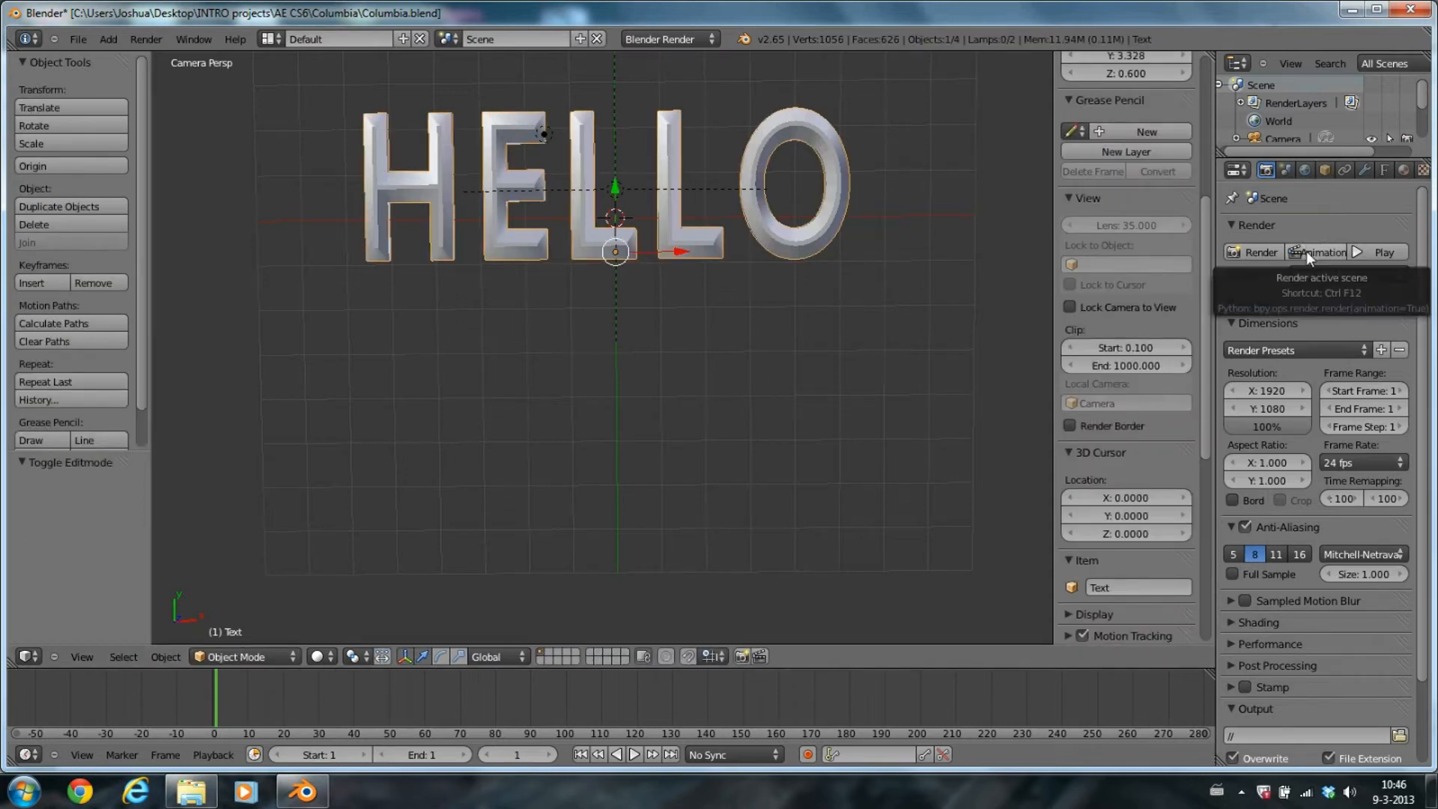
left_click(1260, 252)
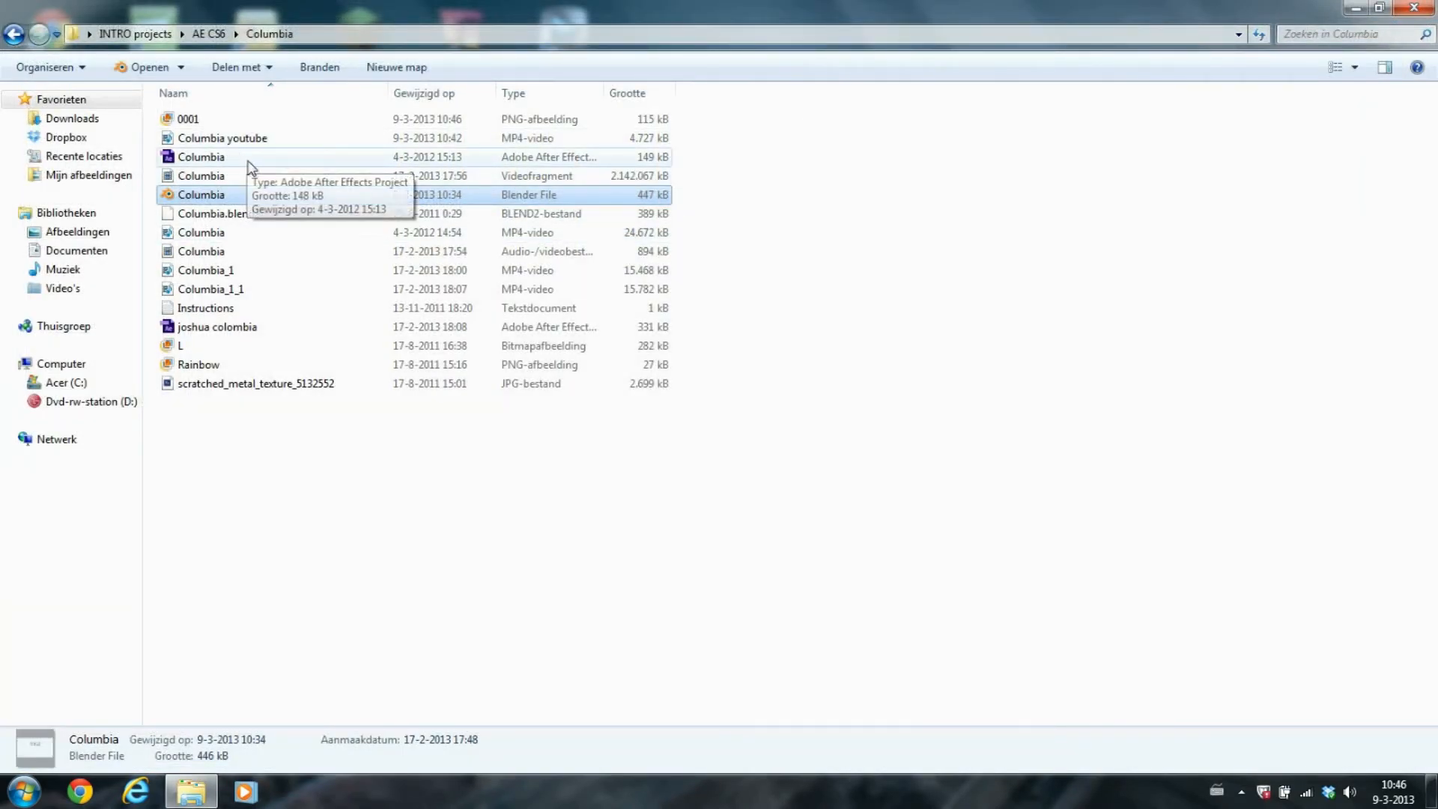
- Launch the Columbia After Effects project file from the Columbia folder
left_click(200, 157)
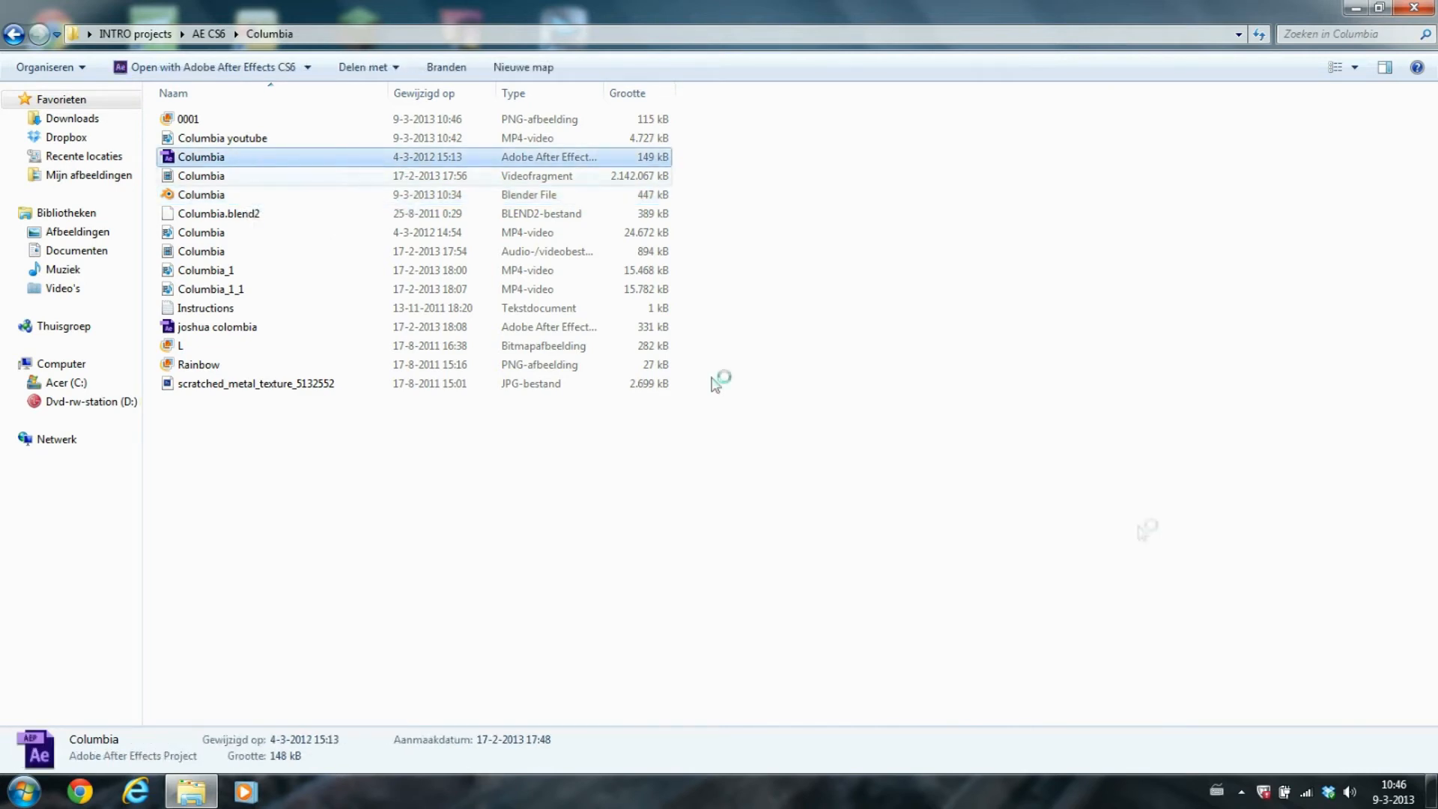
double_click(201, 156)
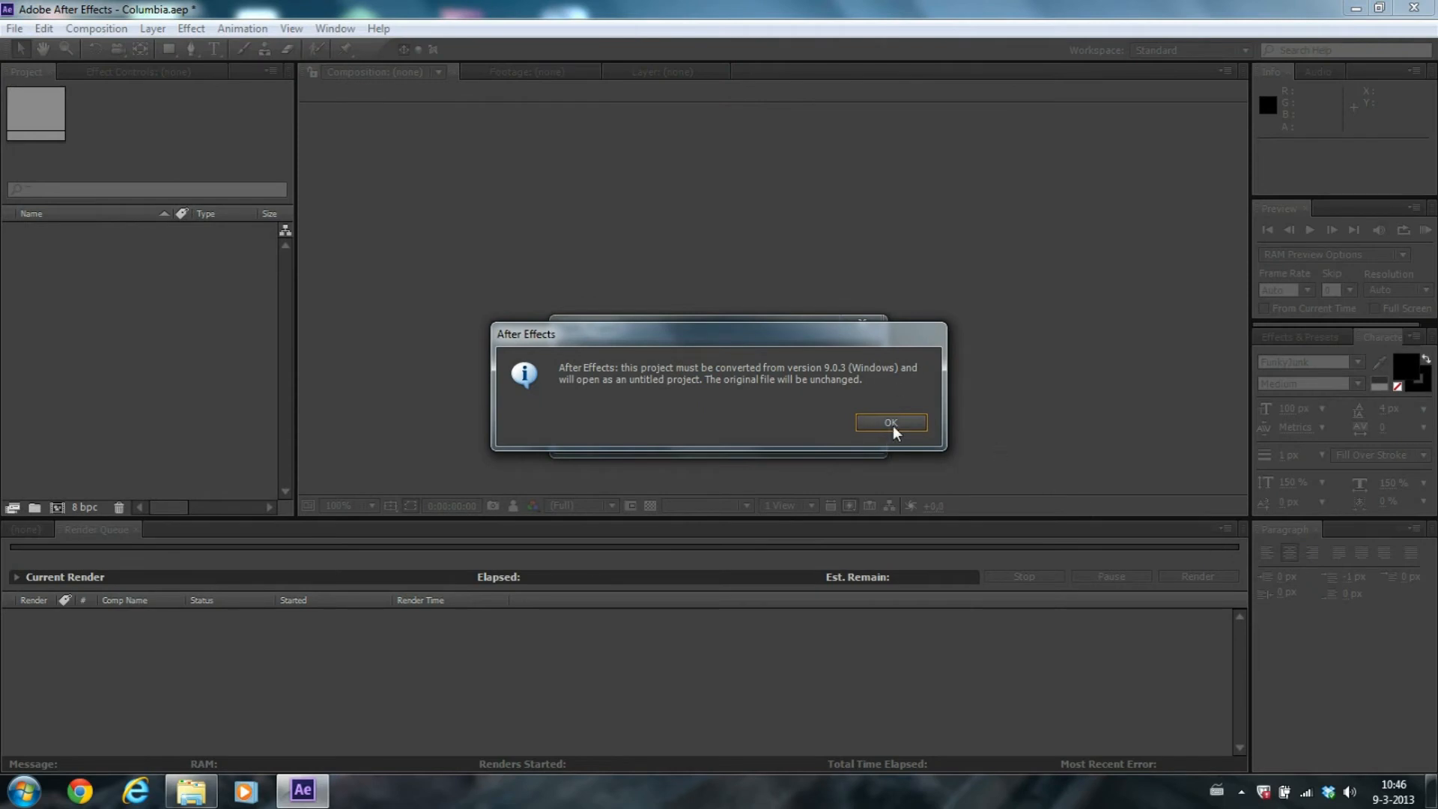
- Accept the version-conversion notice so the Columbia composition loads with the HELLO title
left_click(888, 422)
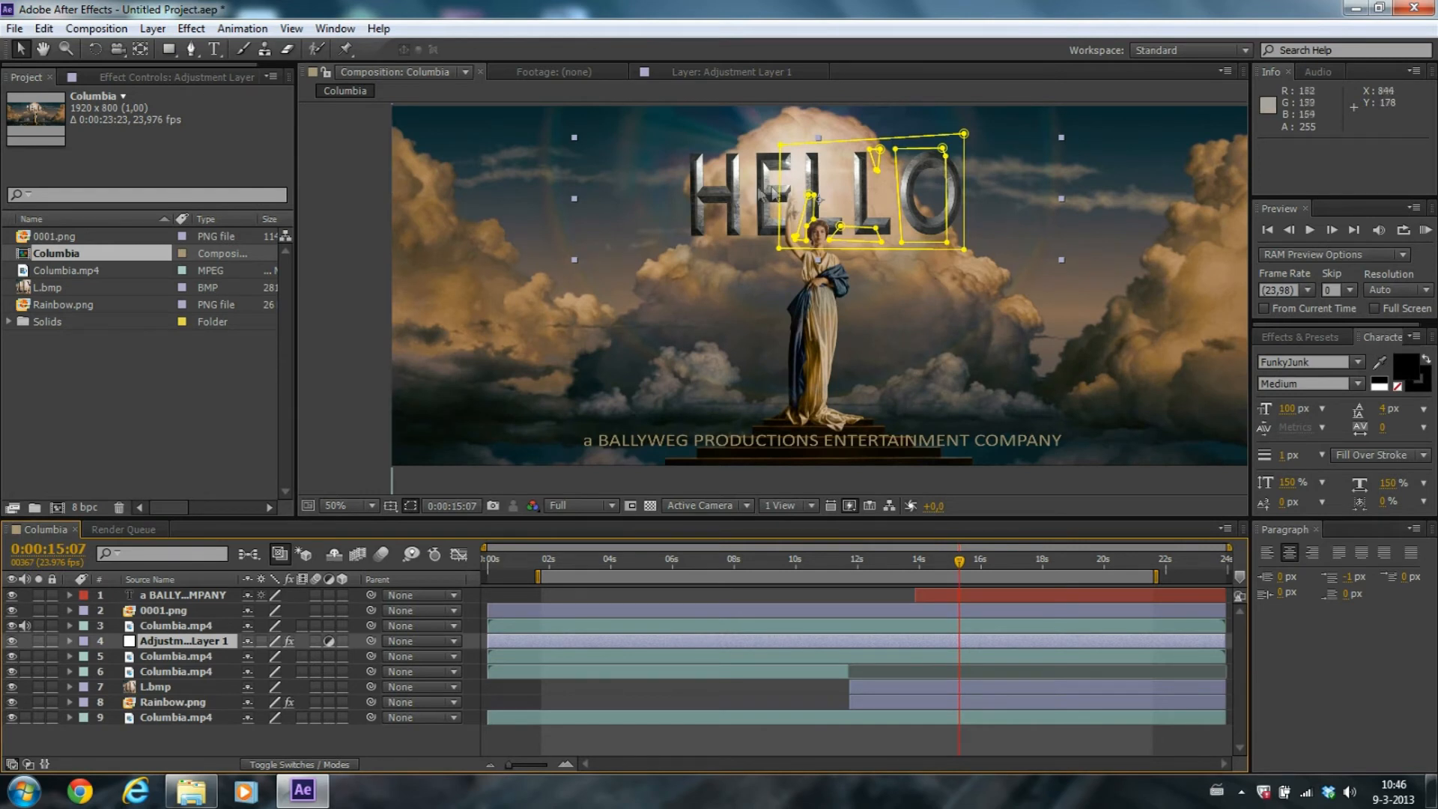
mouse_move(643, 217)
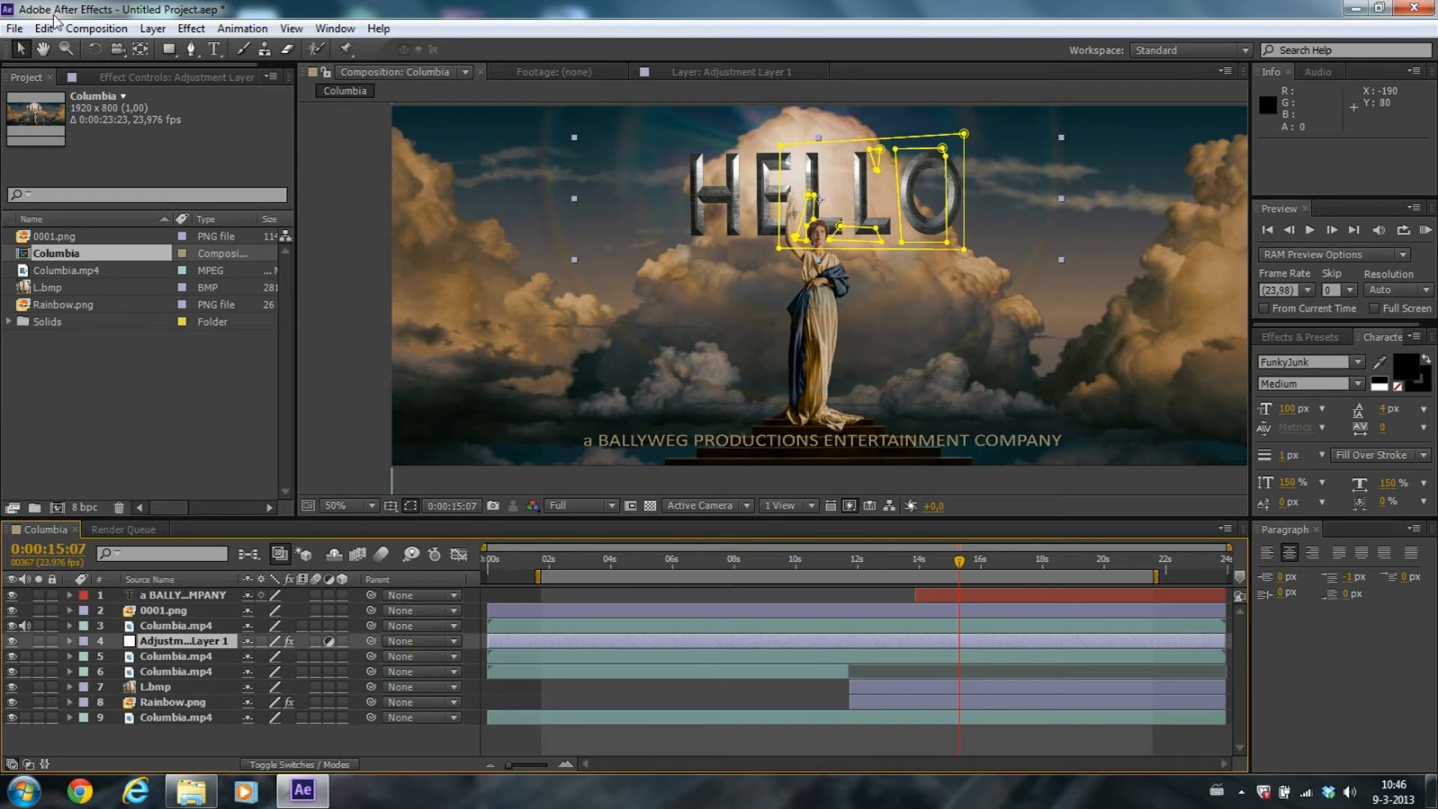
left_click(95, 29)
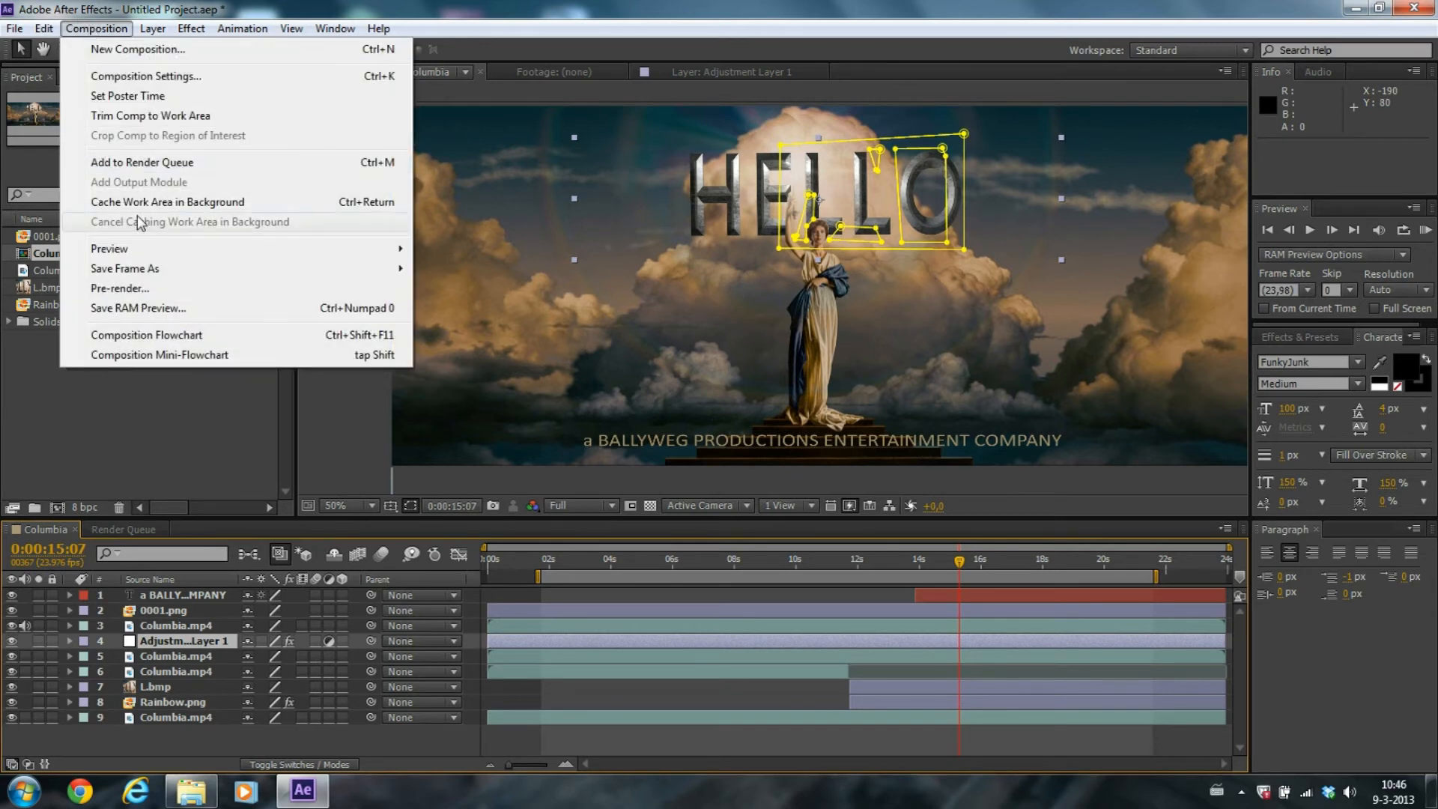
- Add Columbia to the render queue with H.264 format and audio output enabled
left_click(143, 161)
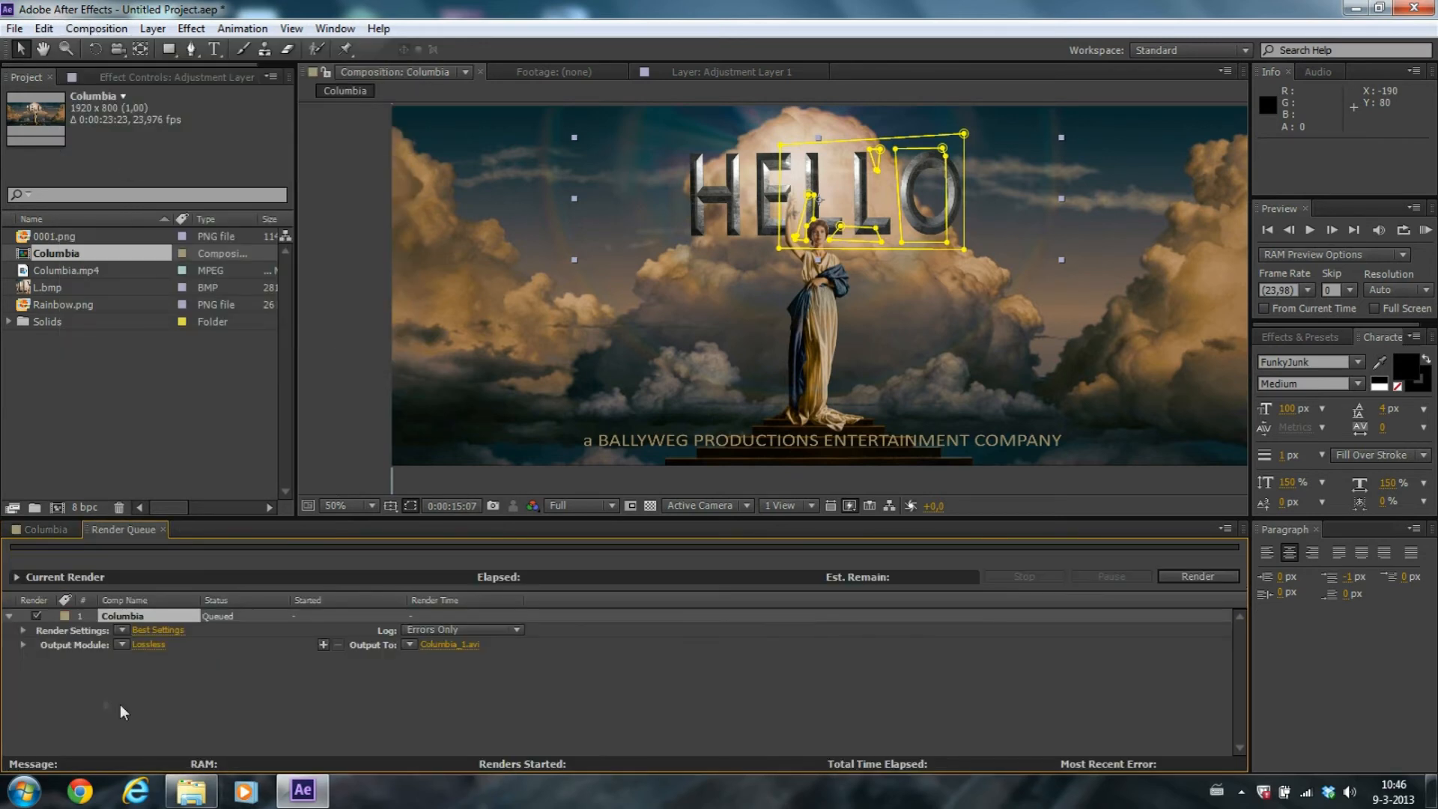
left_click(148, 644)
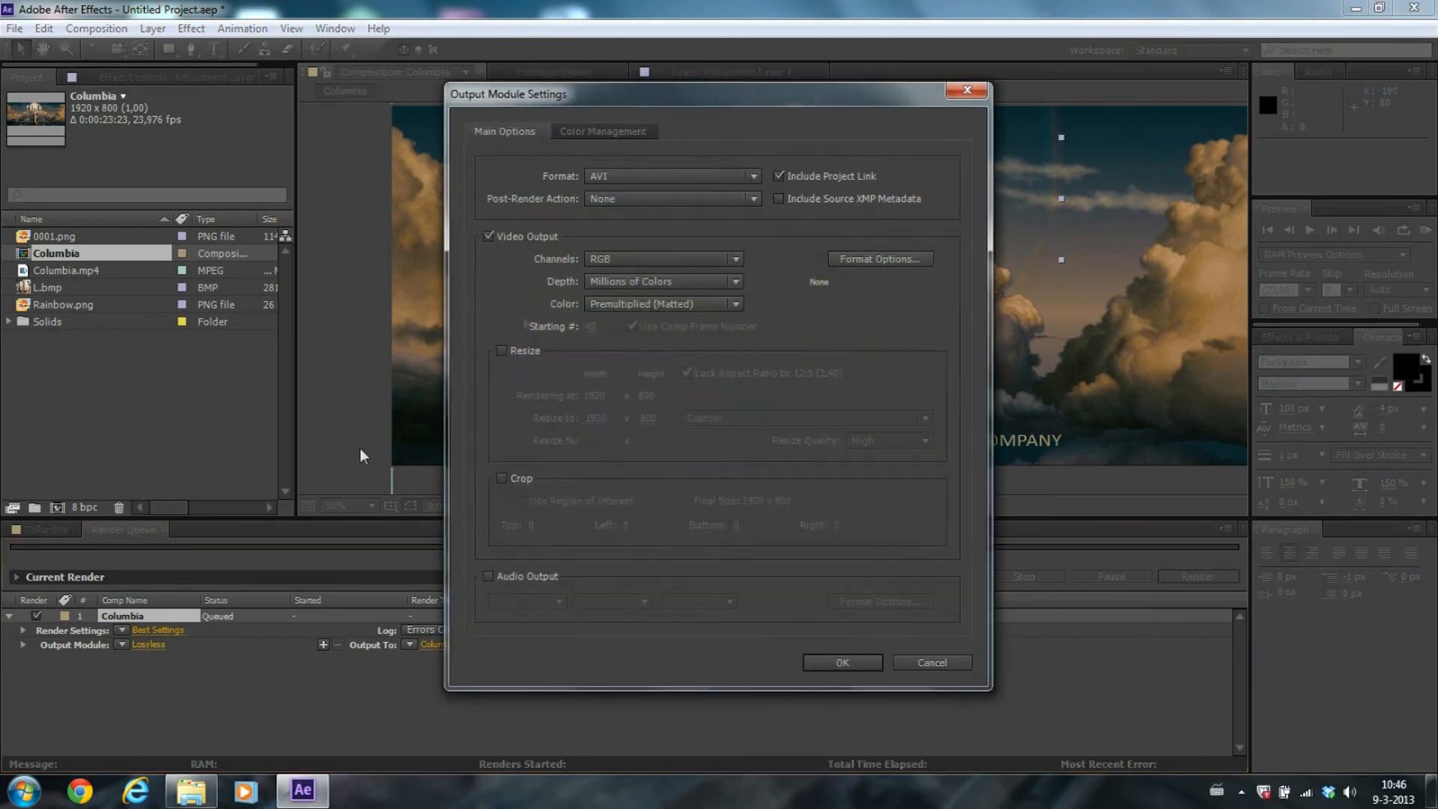
left_click(670, 175)
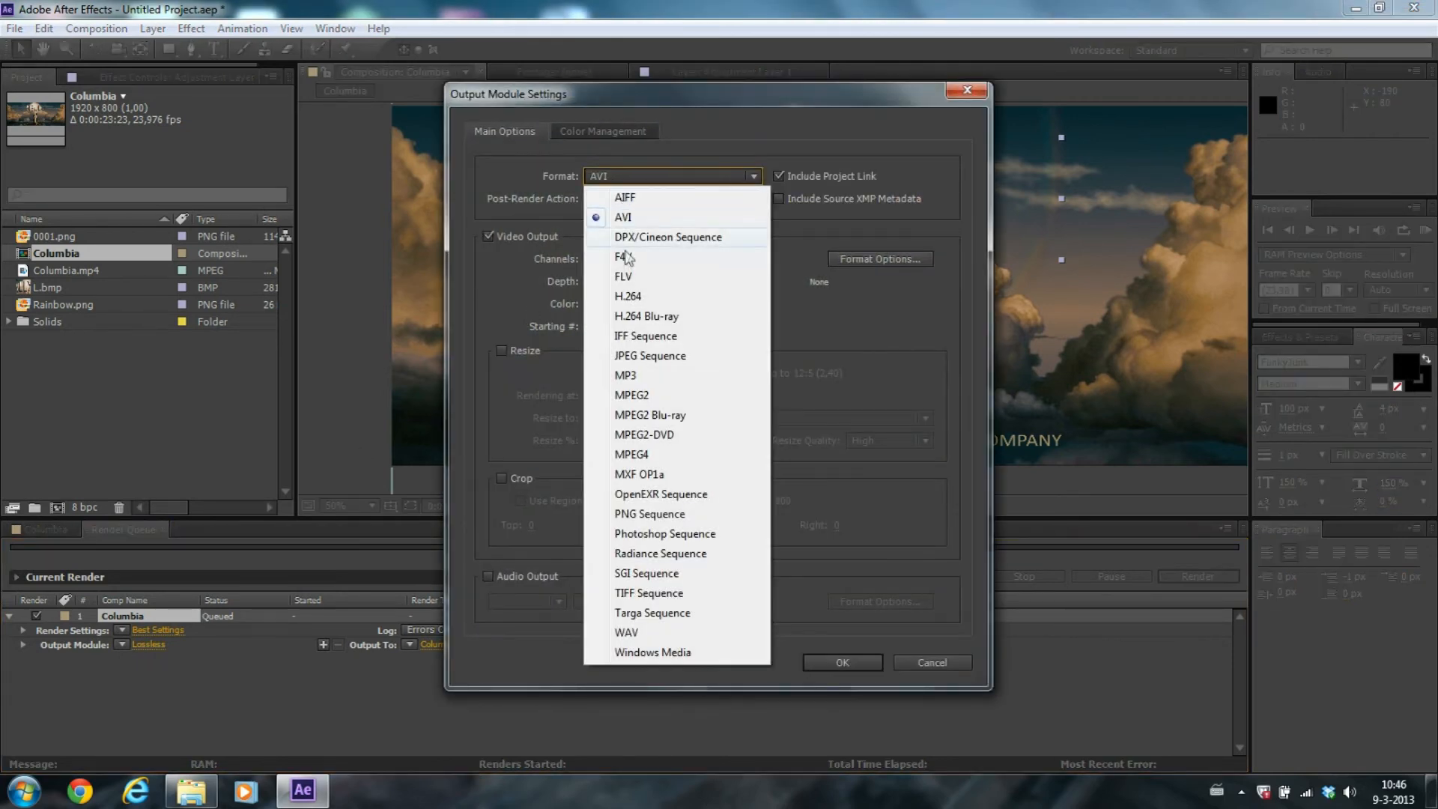
left_click(628, 295)
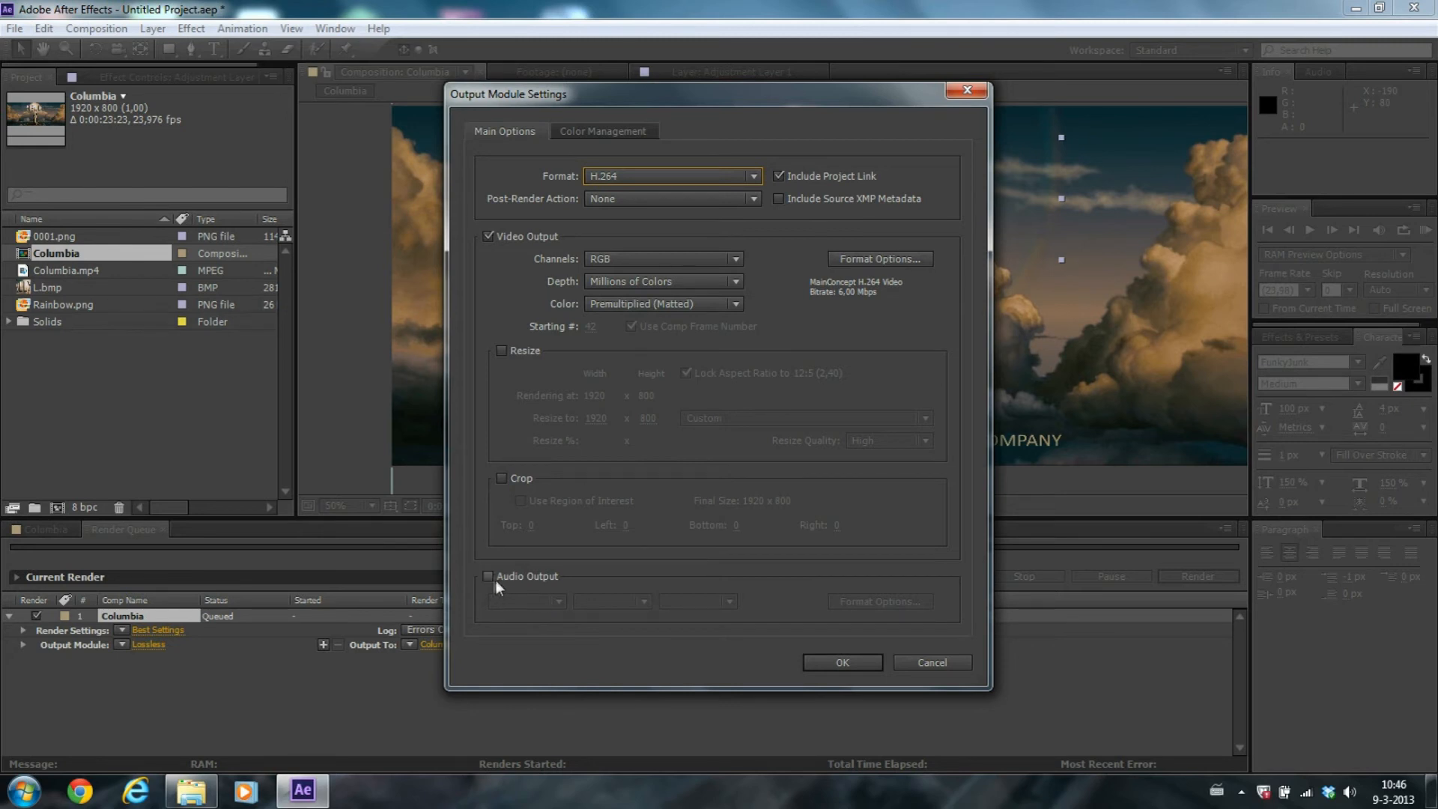
left_click(489, 575)
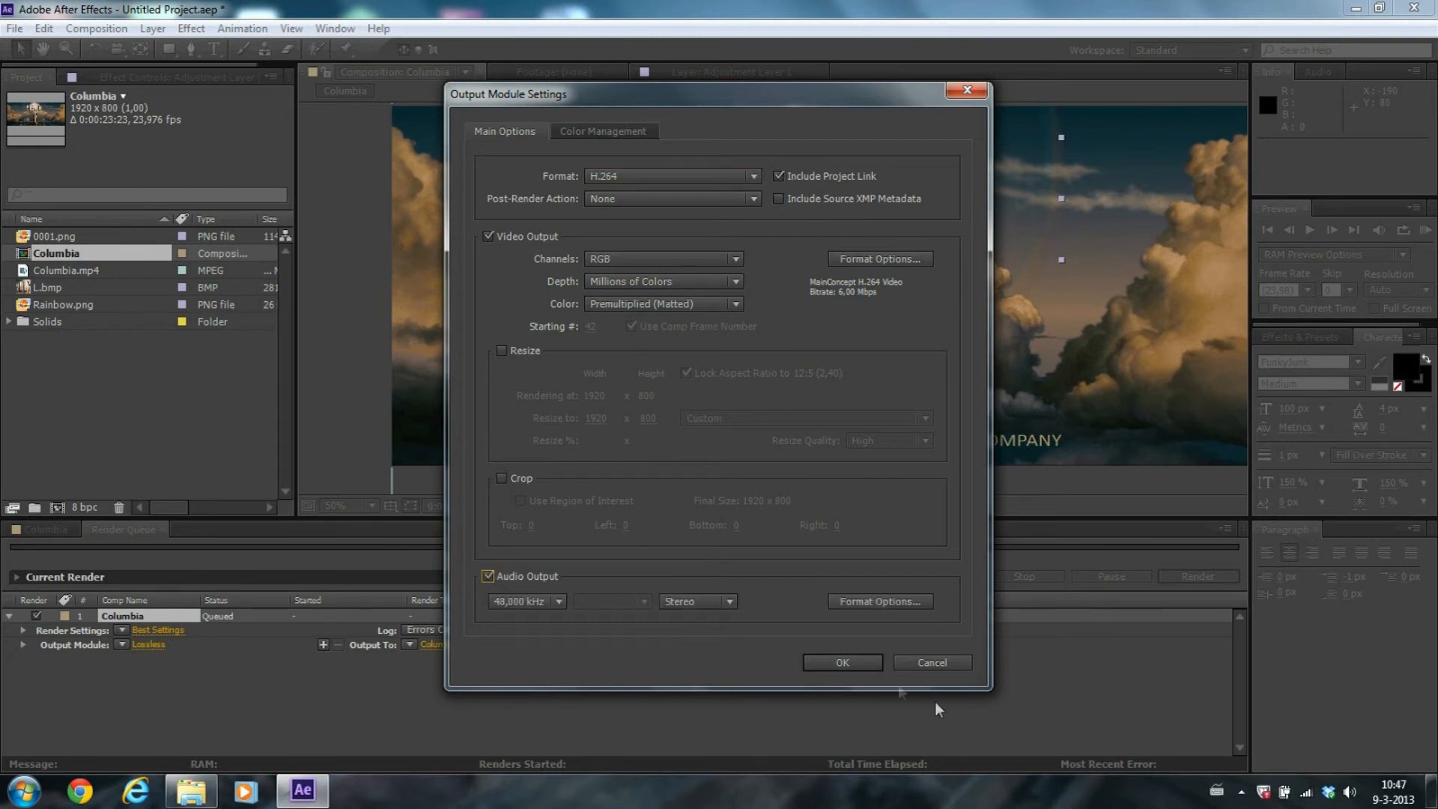
left_click(840, 662)
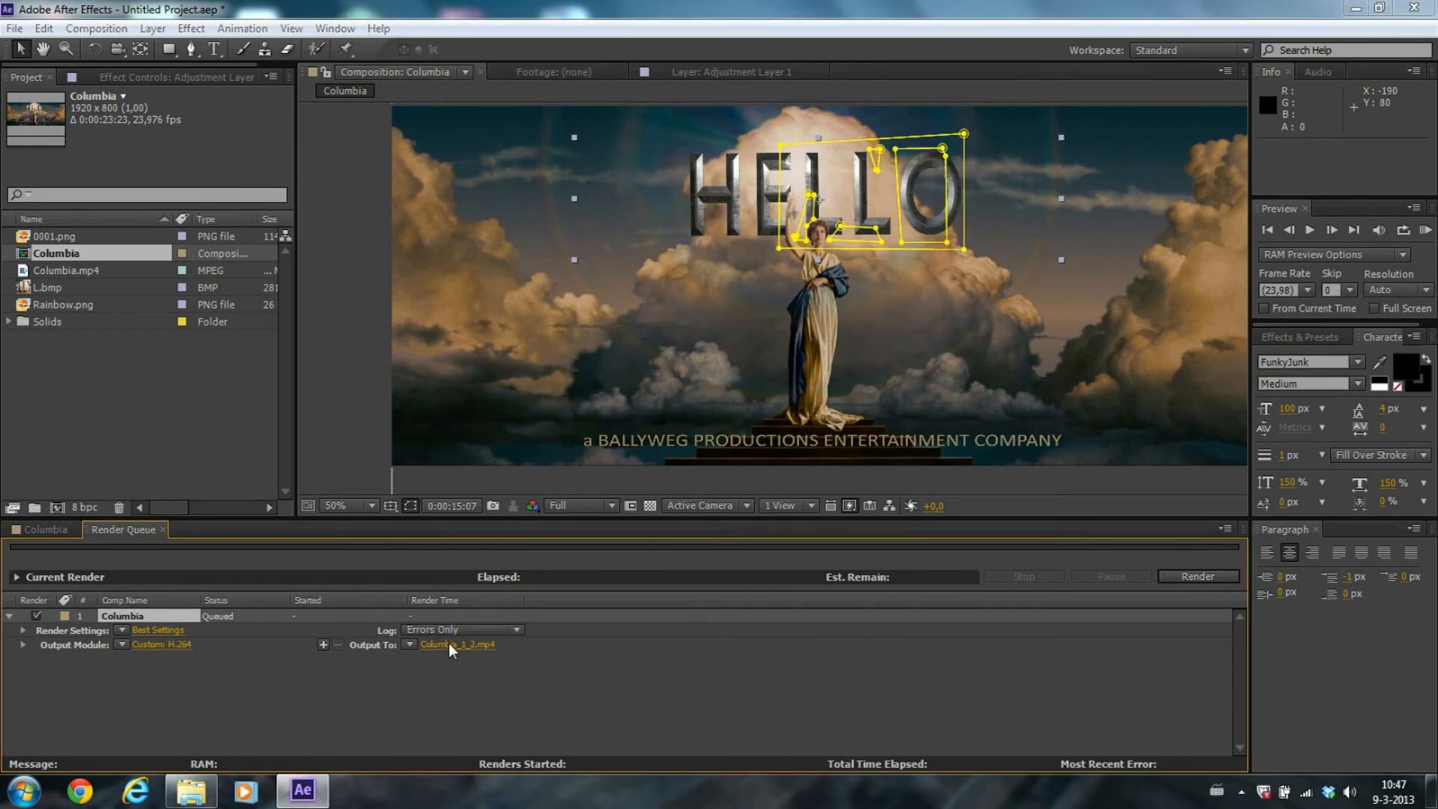
- Name the output movie Columbia youtube 2.mp4 and save the location
left_click(457, 644)
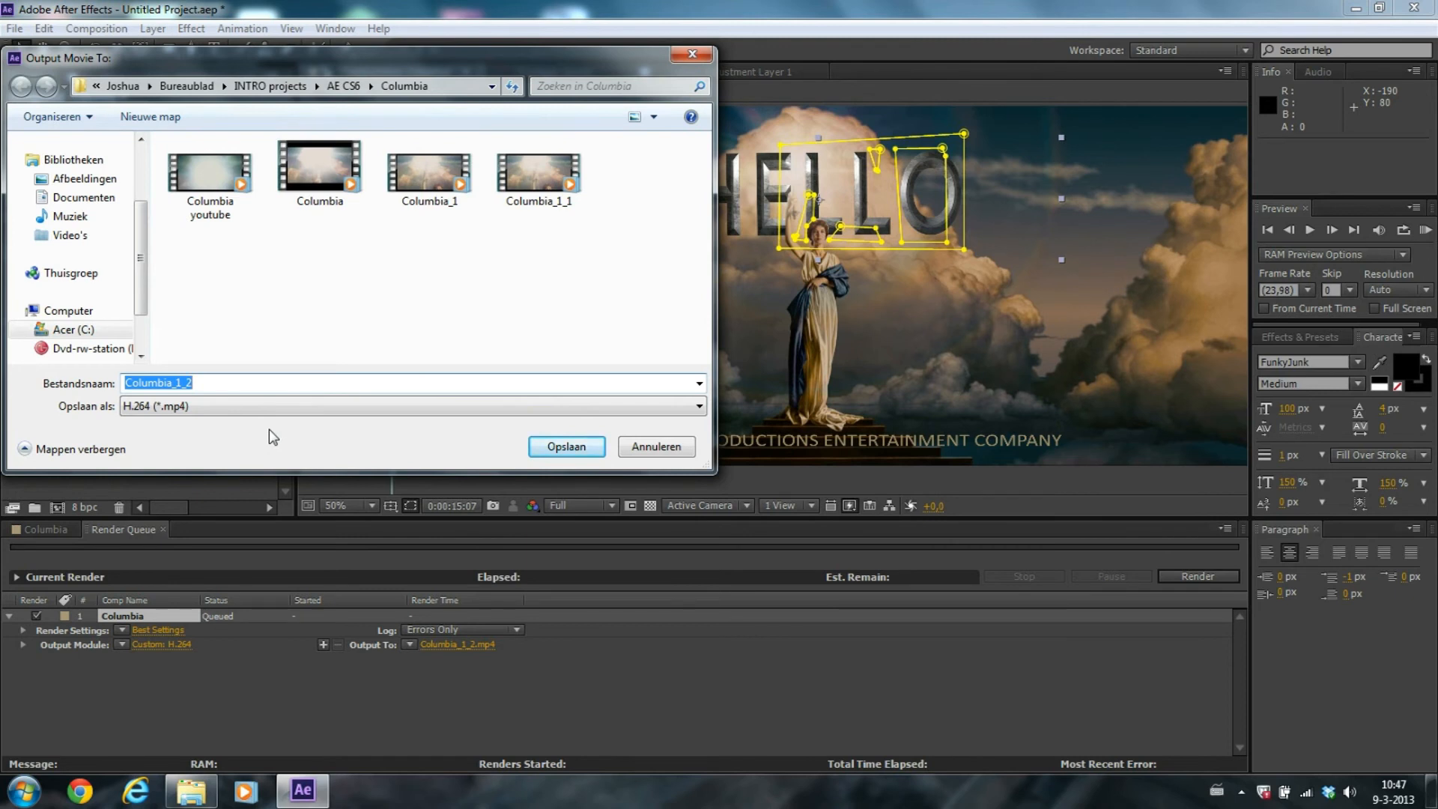
mouse_move(216, 372)
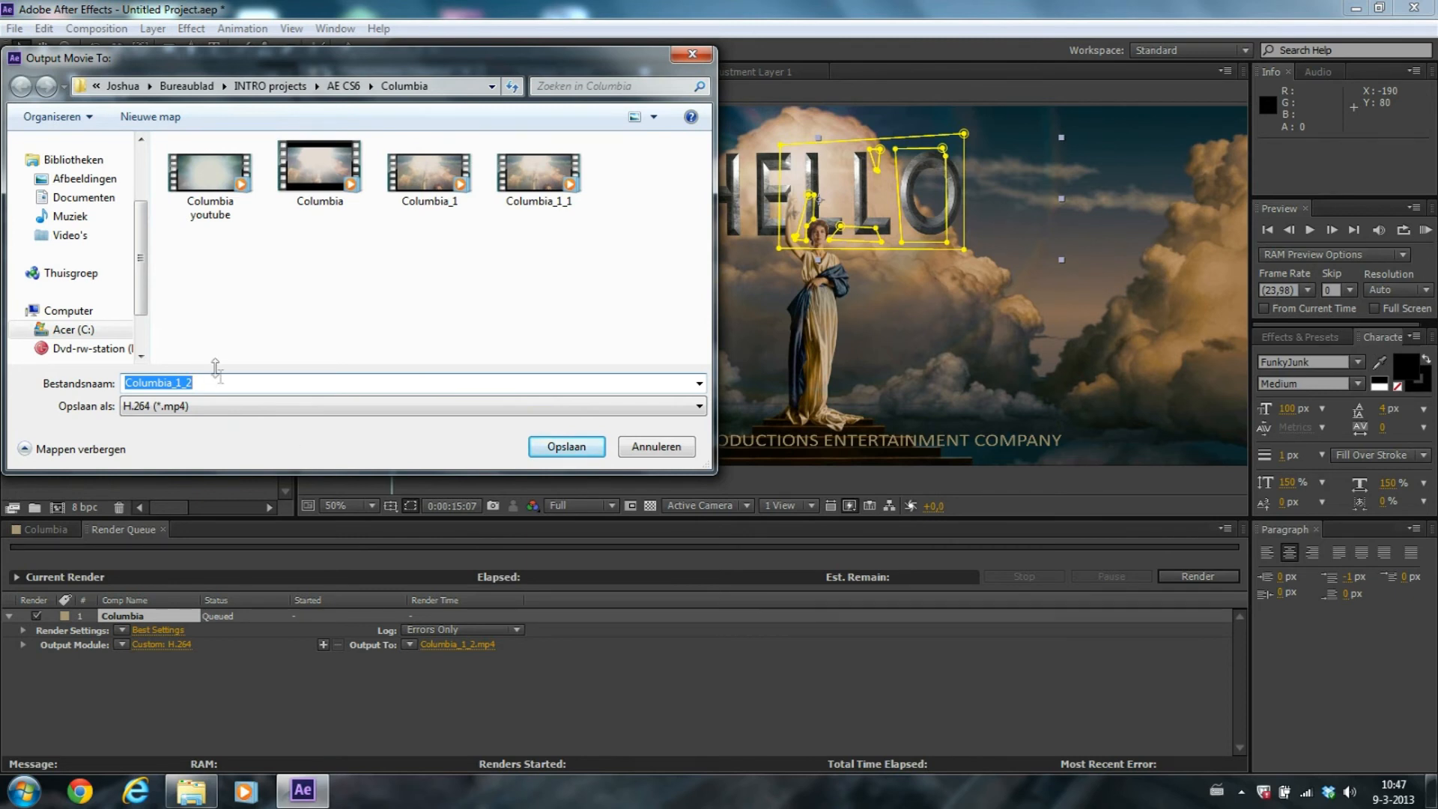
left_click(227, 382)
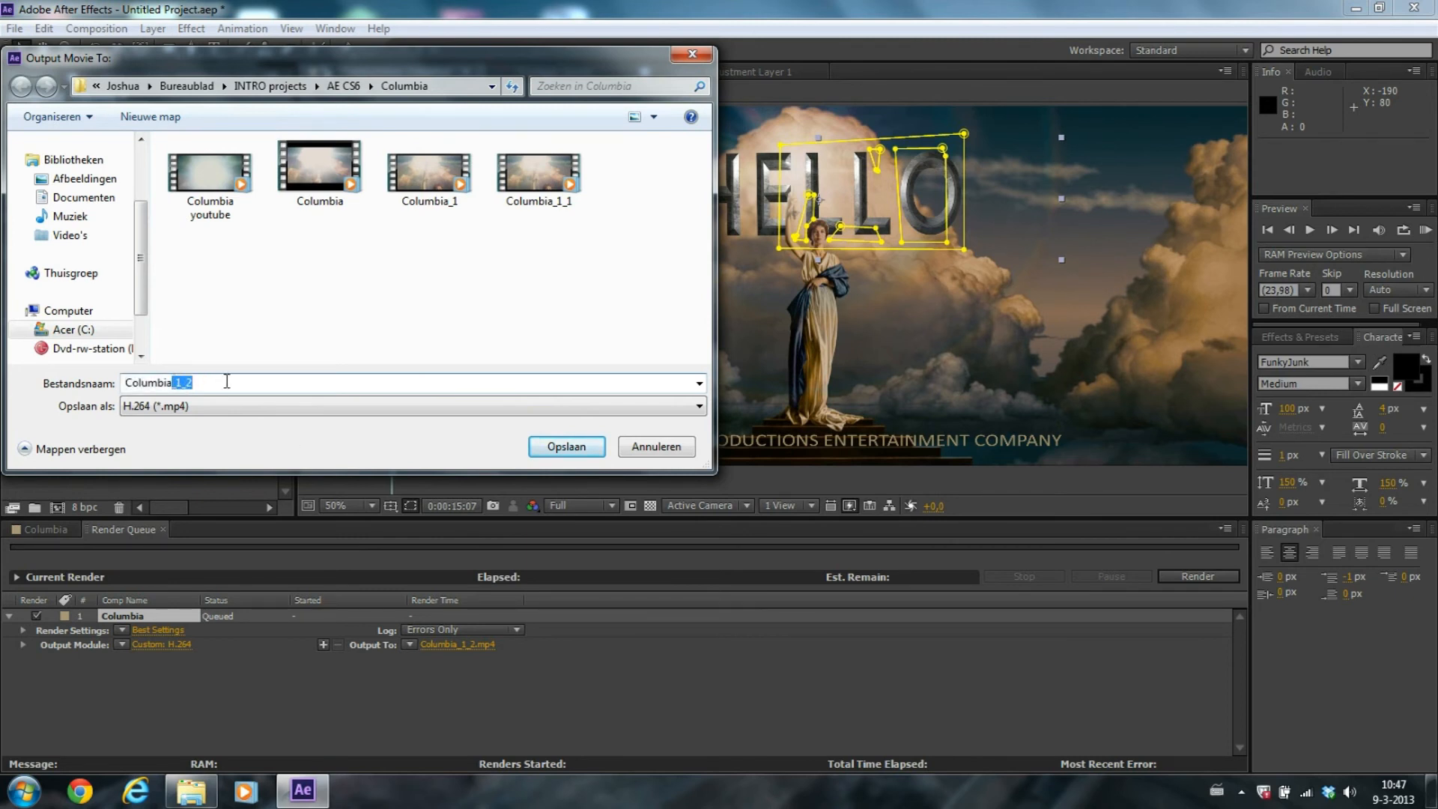
type("Columbia youtube")
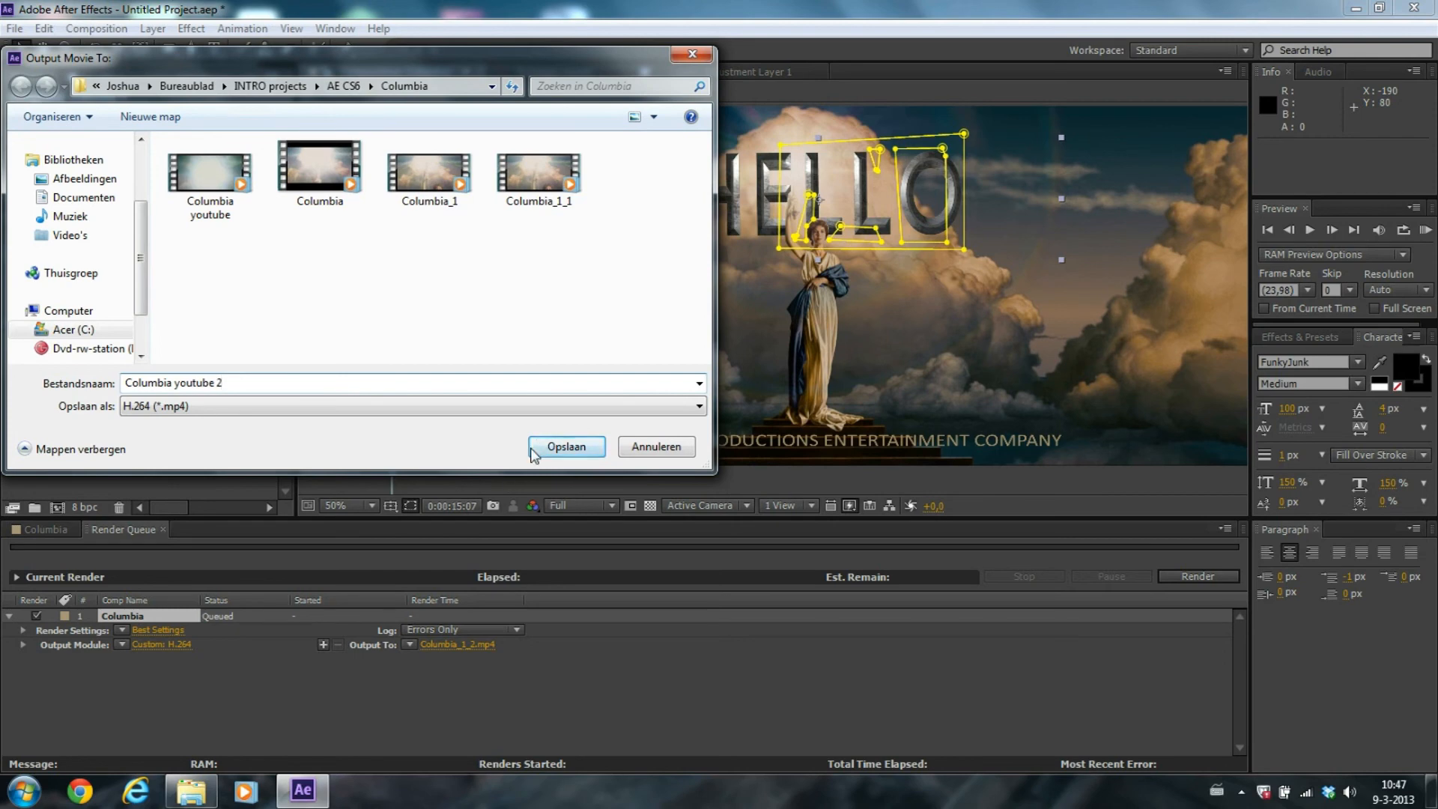
left_click(564, 446)
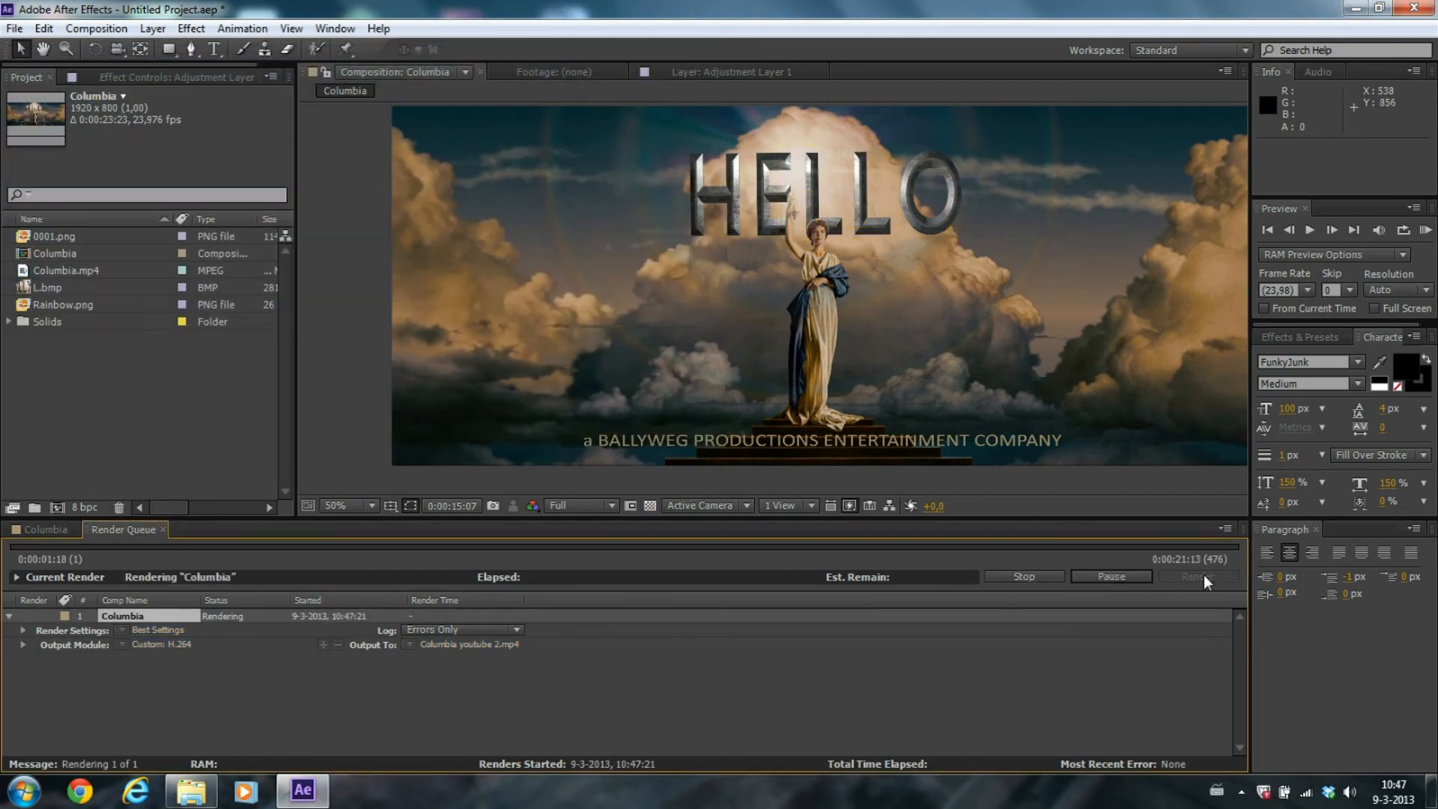